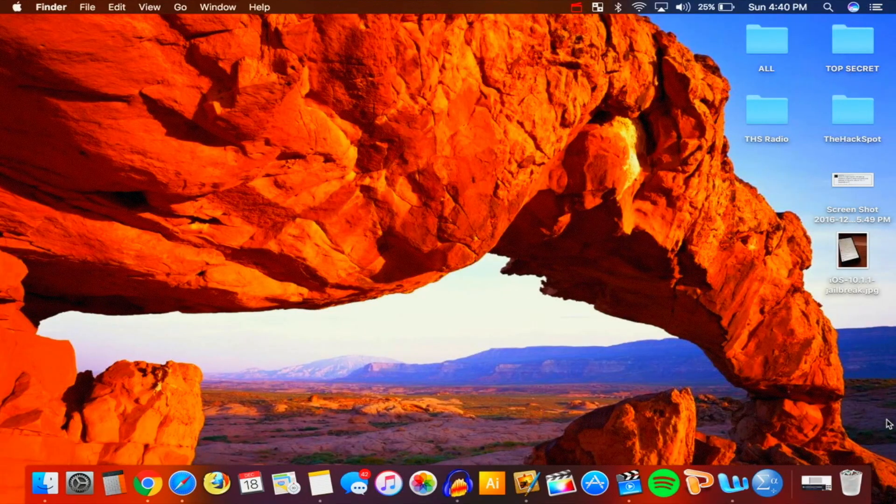
mouse_move(82, 487)
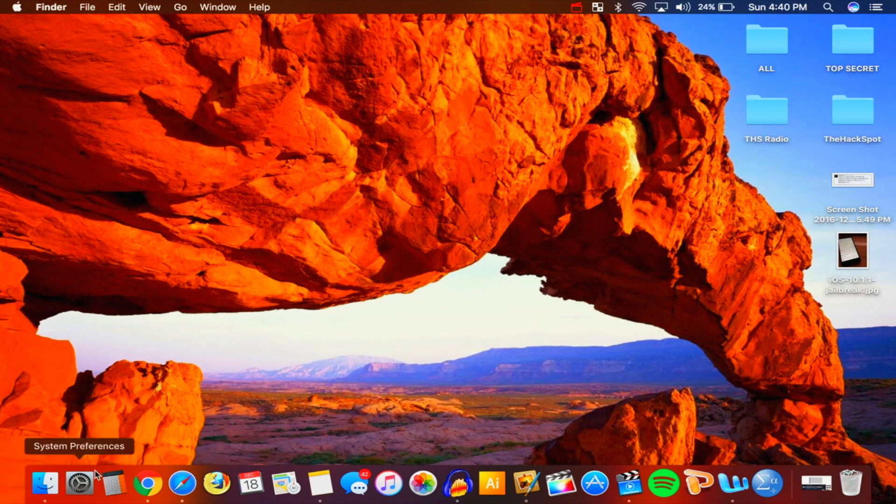
- Switch to Chrome showing the ipsw.me firmware download page
left_click(145, 486)
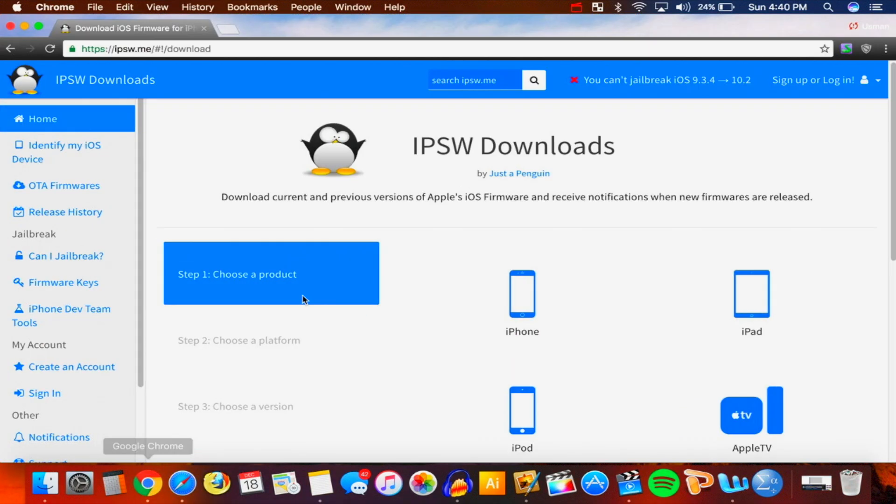
mouse_move(419, 147)
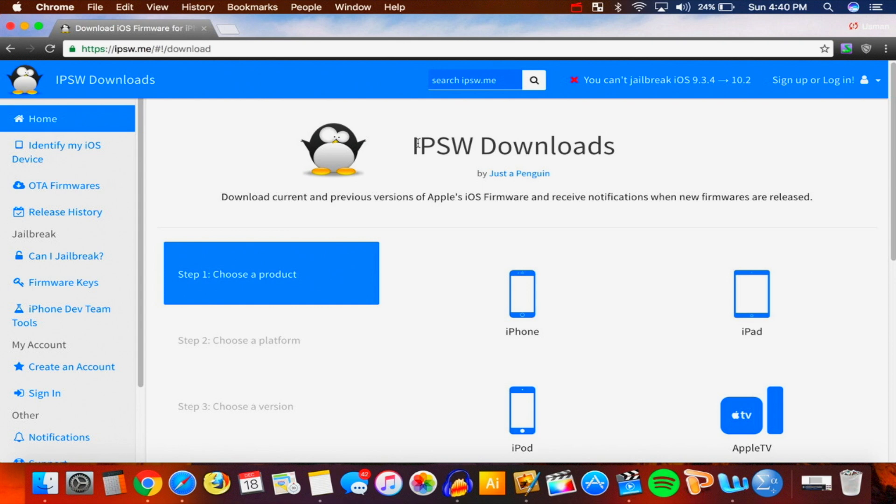
- Select iPhone, then iPhone 7 (GSM), to list its signed and unsigned iOS versions
scroll("down", 3)
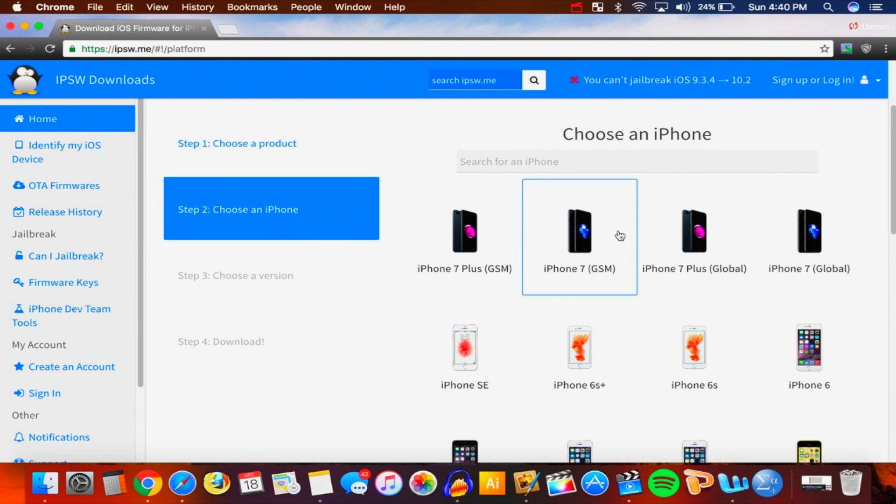
mouse_move(580, 236)
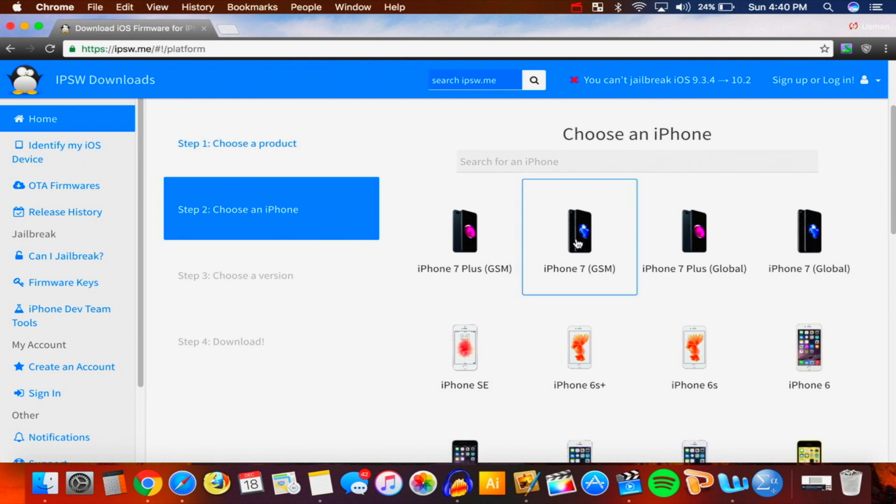
mouse_move(638, 257)
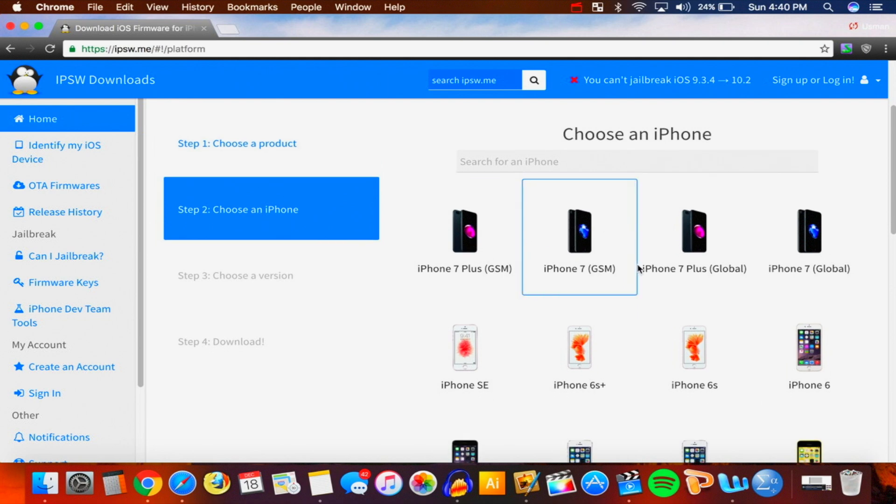
mouse_move(596, 245)
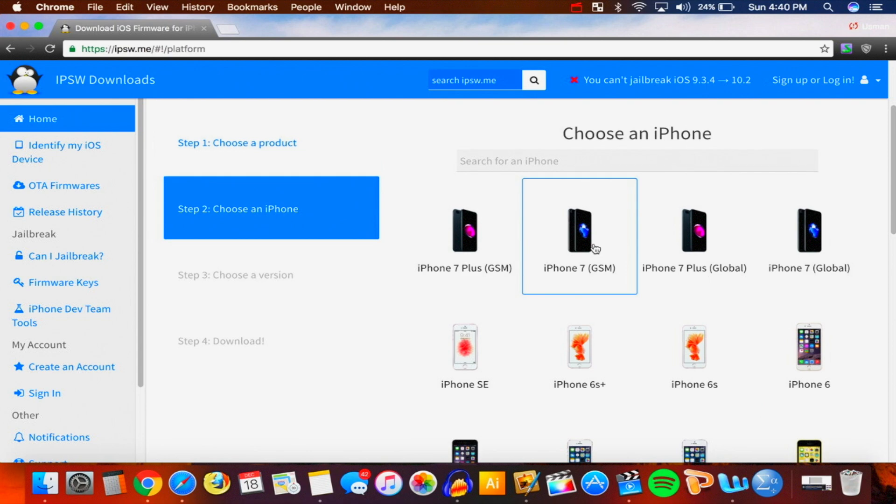
scroll("down", 3)
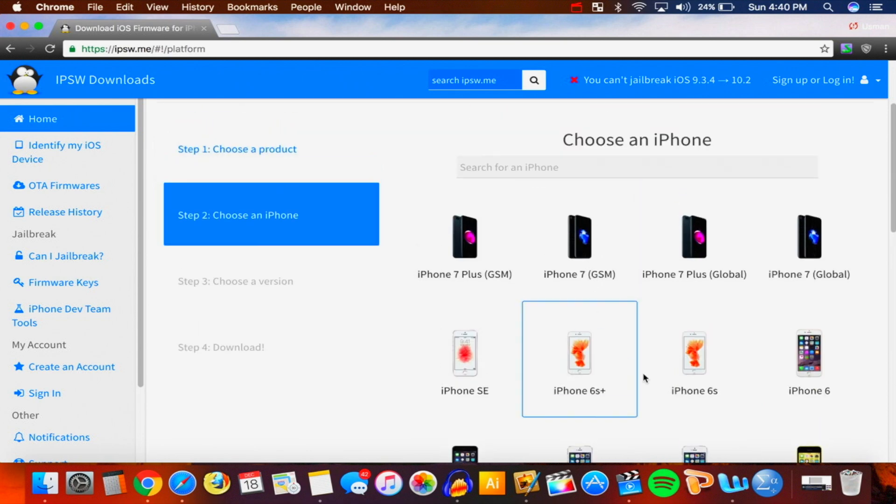
scroll("down", 3)
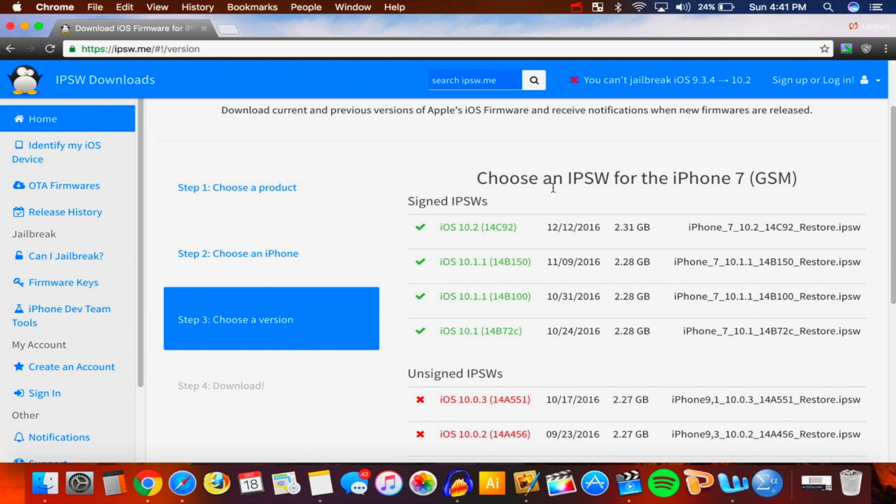
mouse_move(542, 197)
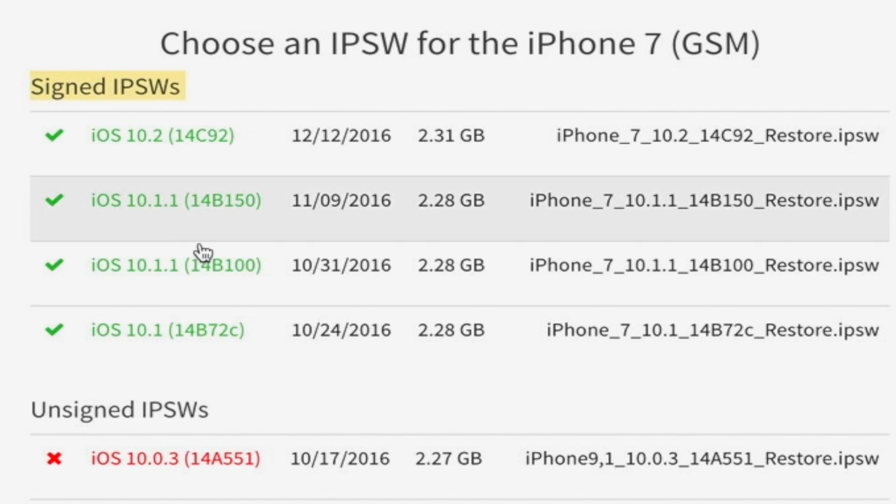
mouse_move(366, 243)
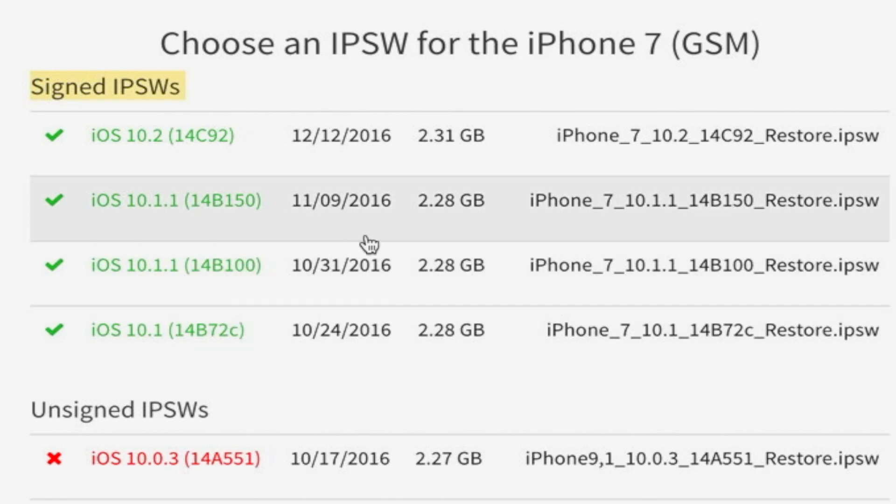
mouse_move(142, 228)
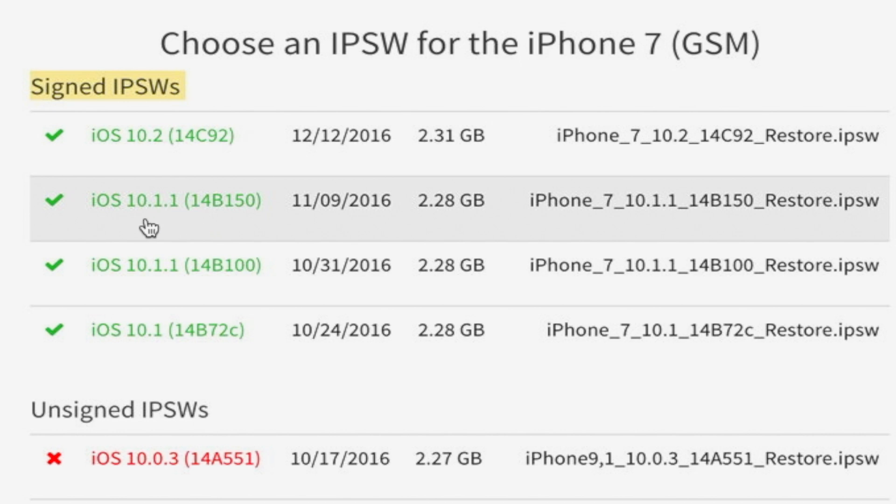
mouse_move(299, 417)
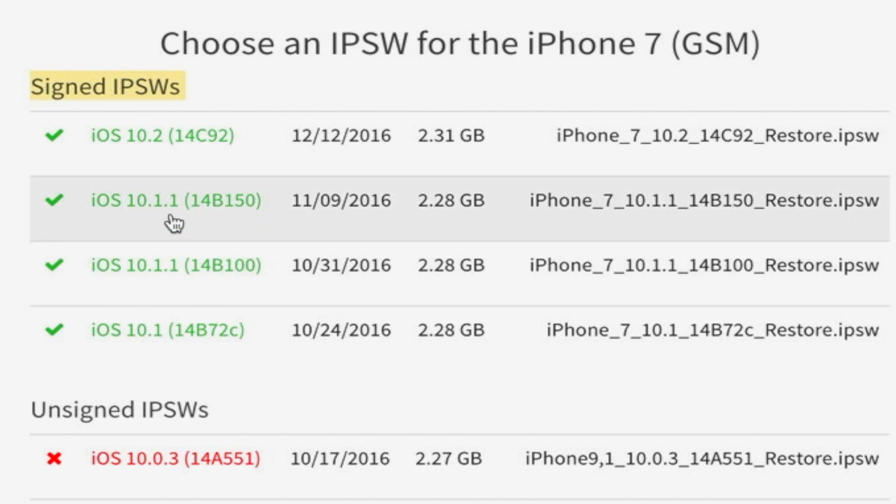
mouse_move(226, 221)
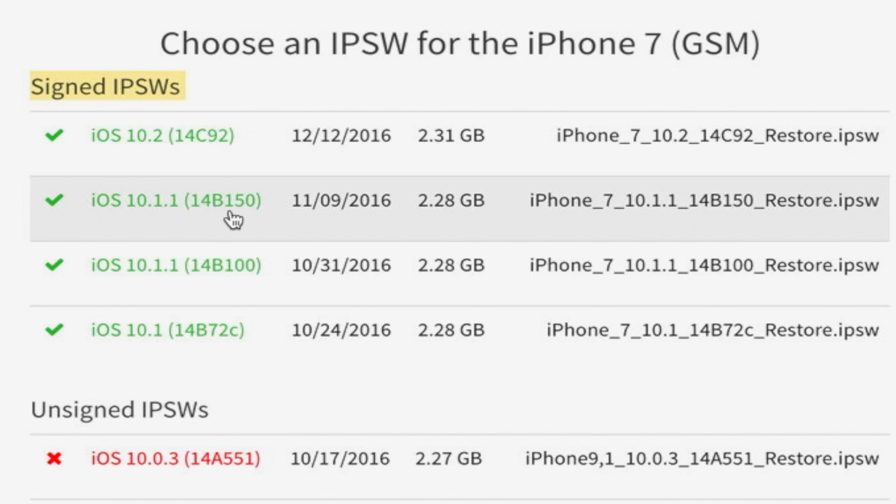
mouse_move(273, 292)
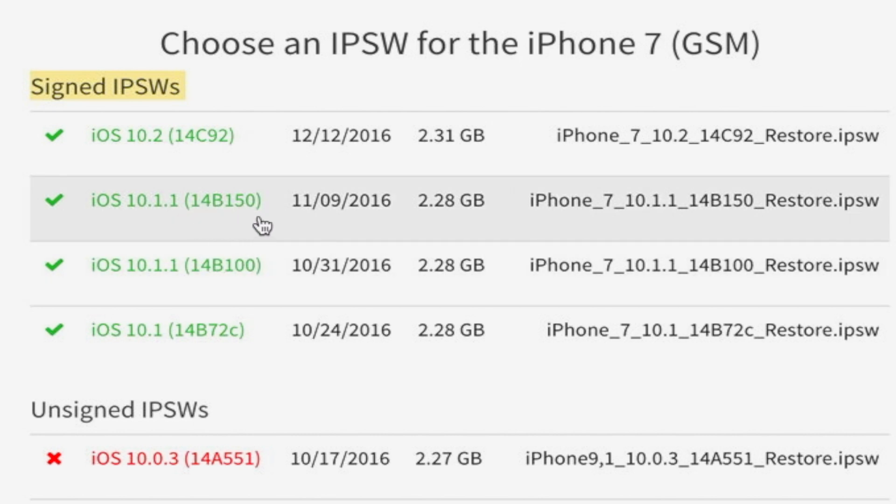
mouse_move(121, 224)
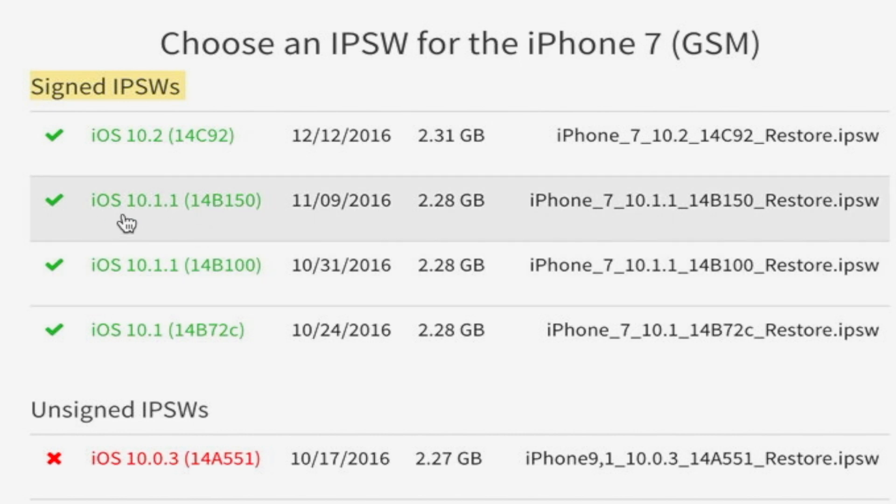
- Select the signed iOS 10.1.1 (14B150) build to reach its download page
left_click(175, 200)
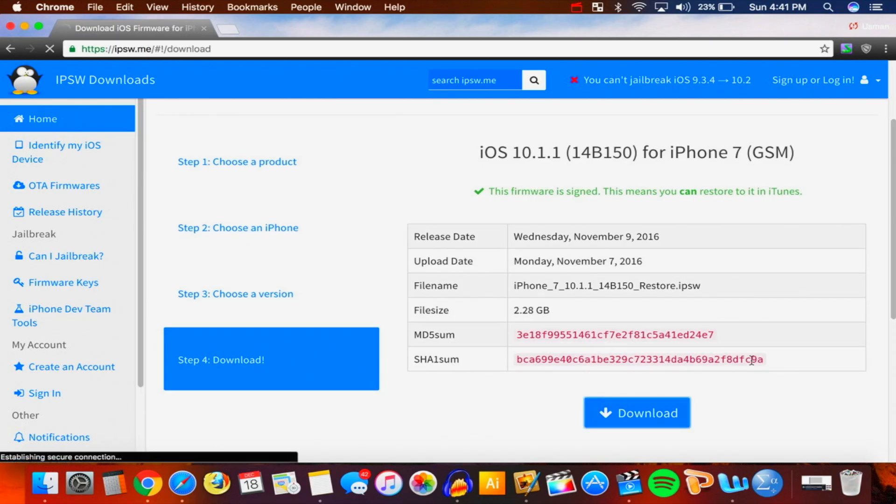
- Download iPhone_7_10.1.1_14B150_Restore.ipsw and save it to the Desktop
left_click(637, 412)
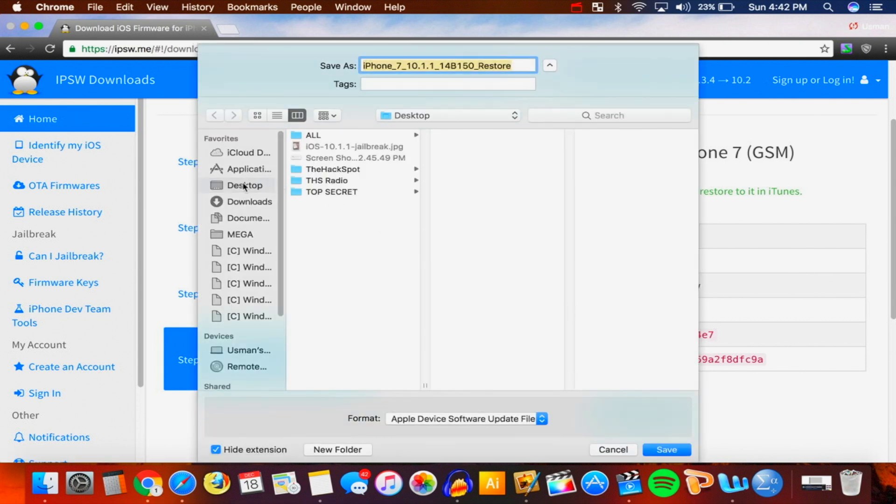
left_click(666, 449)
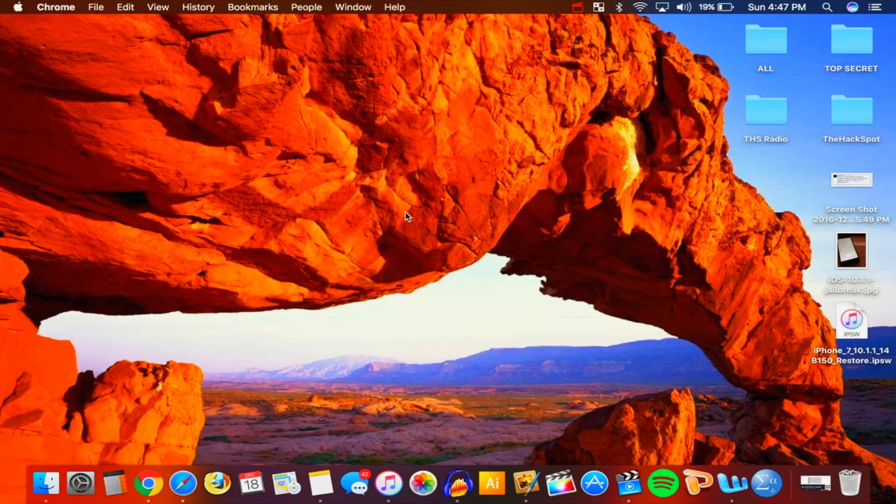
- Option-click Check for Update to pick the iOS 10.1.1 restore file from the Desktop
left_click(388, 487)
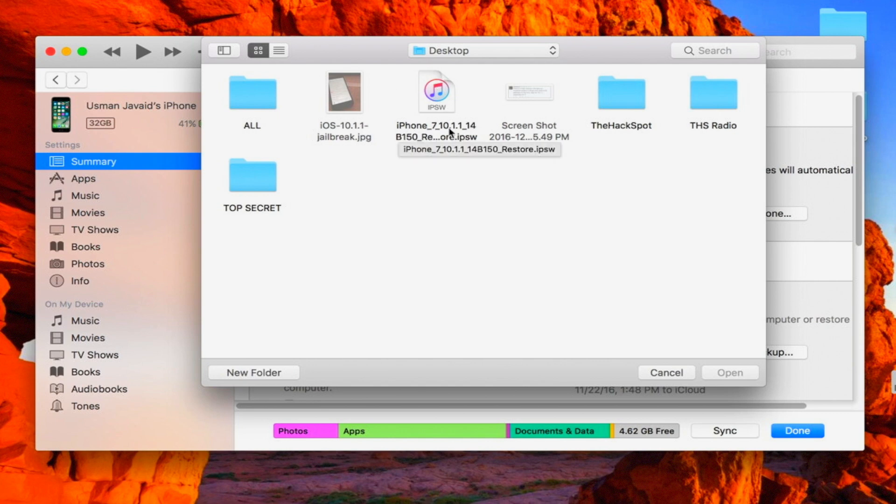
mouse_move(457, 95)
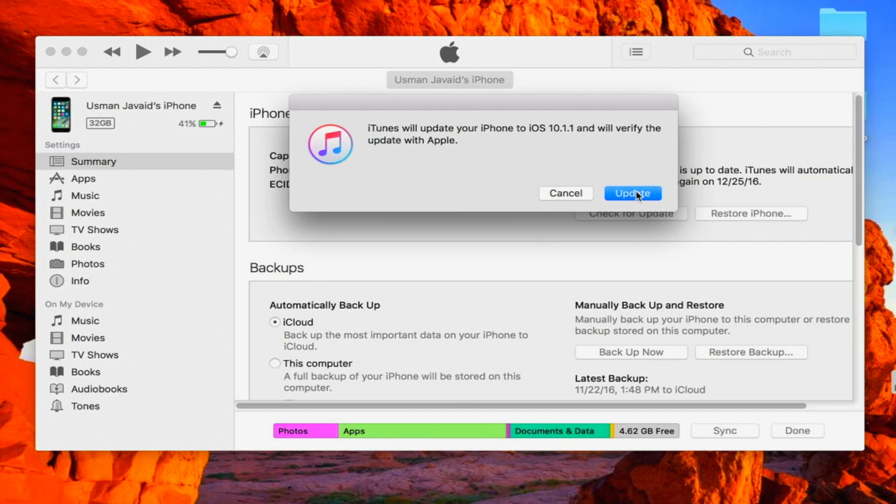
- Confirm the iOS 10.1.1 update and continue past the passcode prompt
left_click(633, 193)
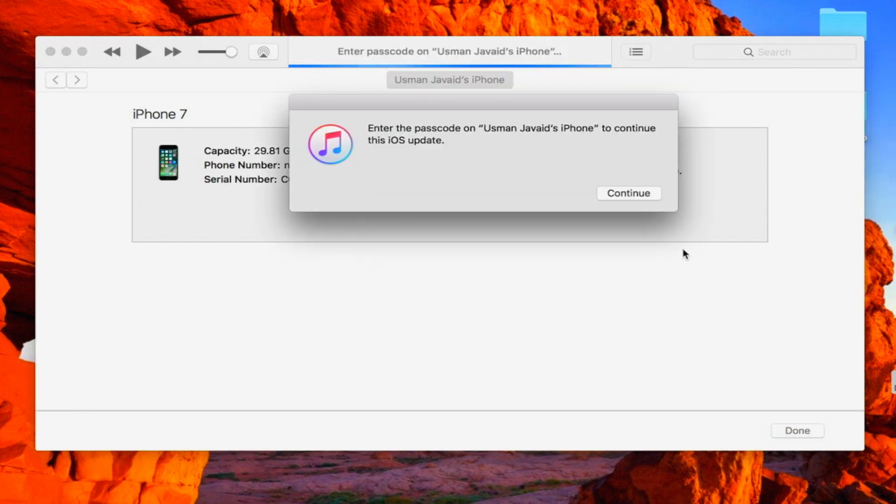
left_click(629, 193)
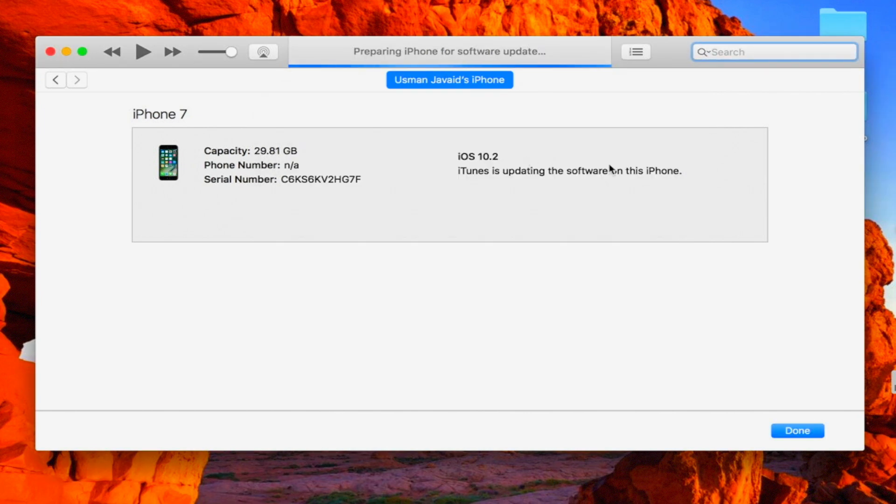
mouse_move(797, 265)
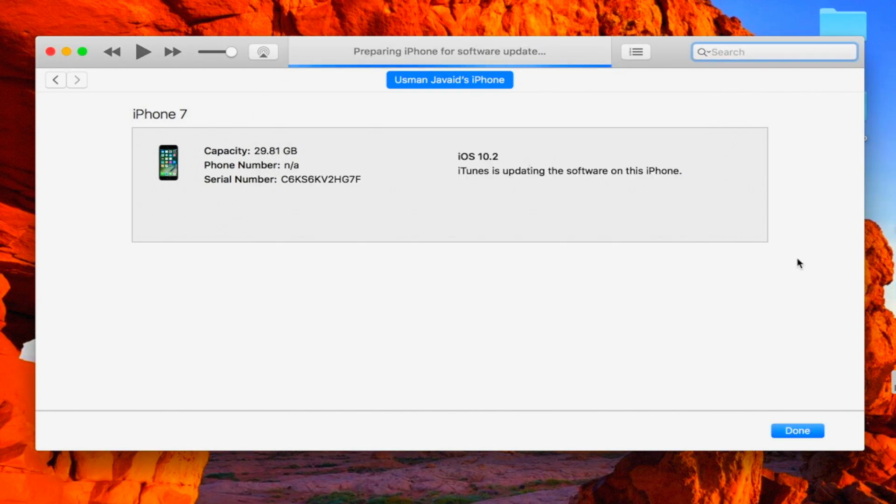